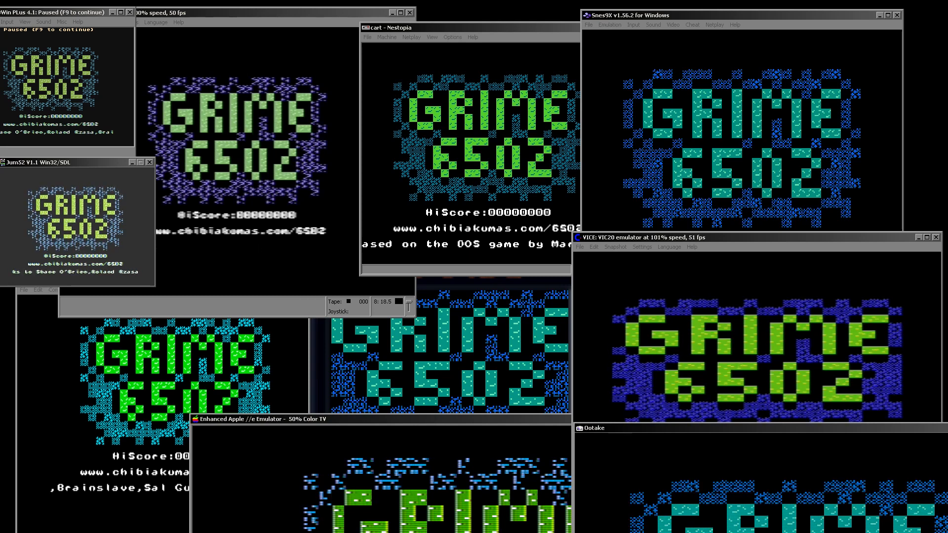
Step: Focus the VIC-20 emulator and play GRIME 6502 into level 3, scoring 5170
click(634, 427)
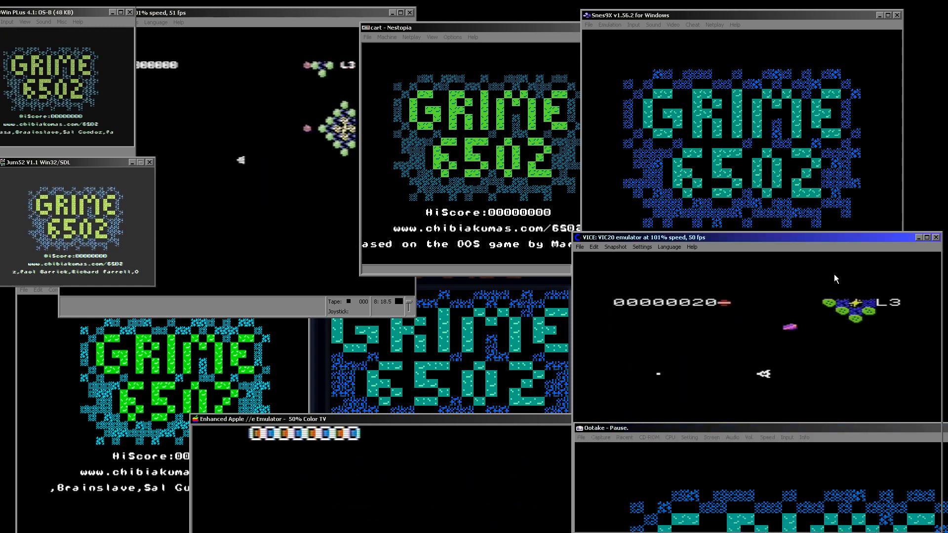
key(f9)
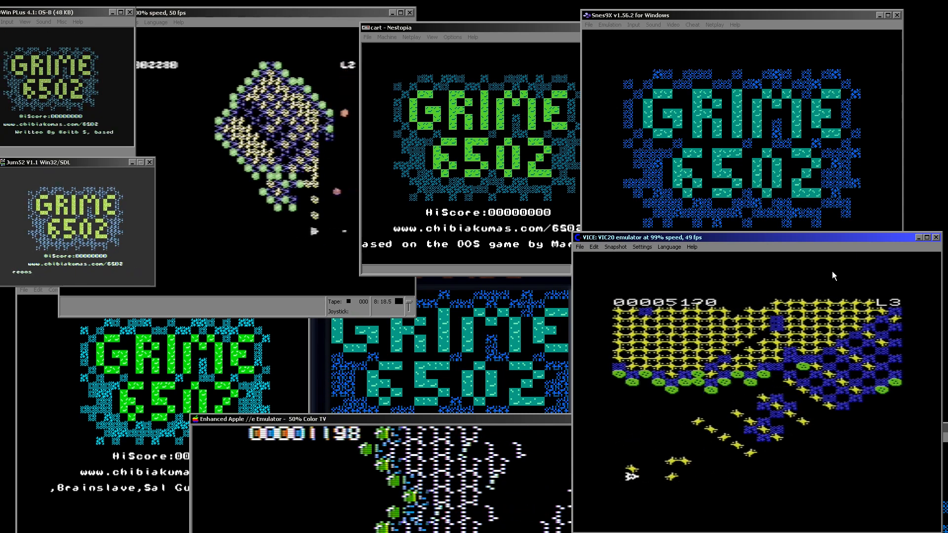
Step: Steer and shoot through levels 2 and 1, raising the score to 12480
key(F9)
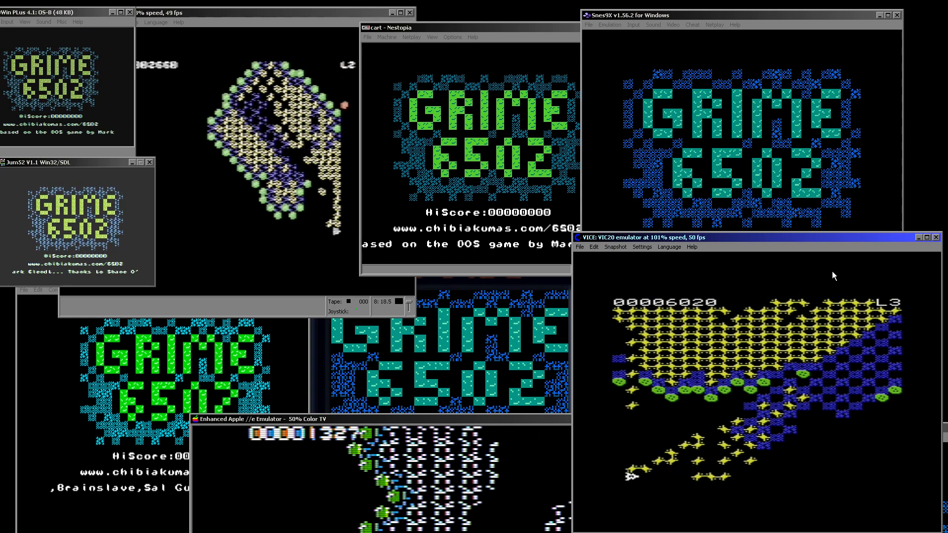
key(F9)
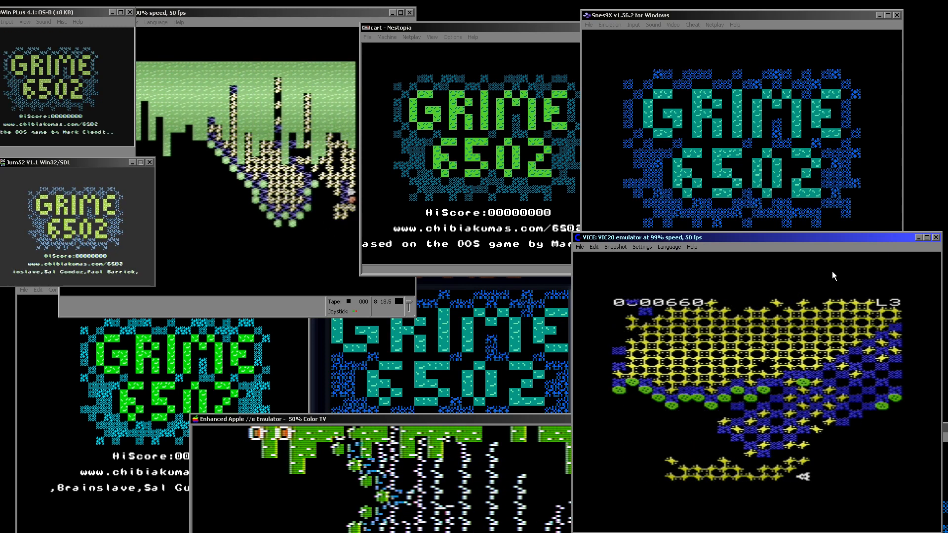
key(F9)
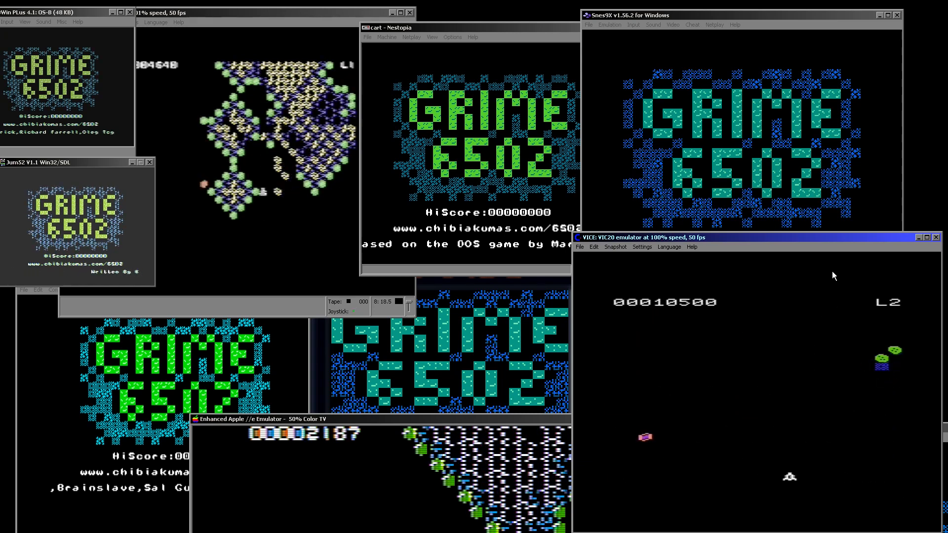
key(F9)
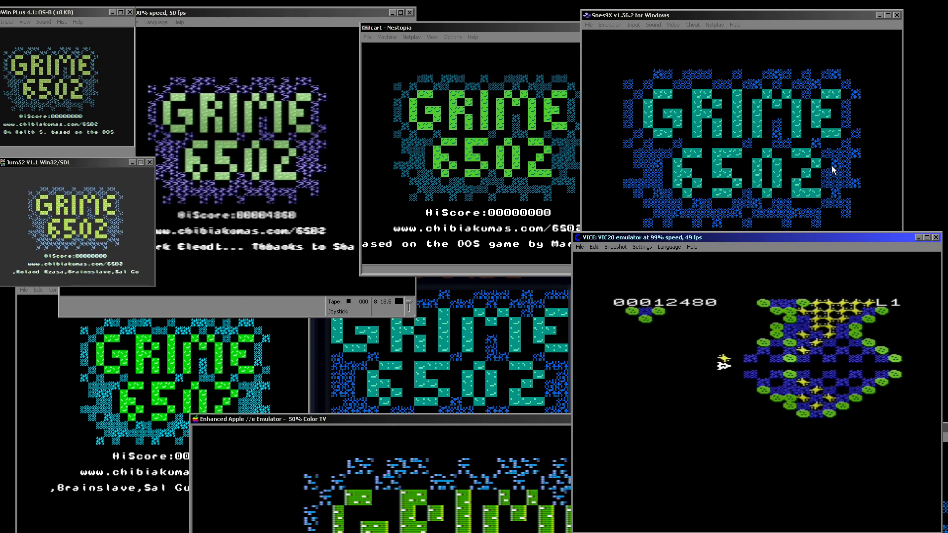
click(941, 237)
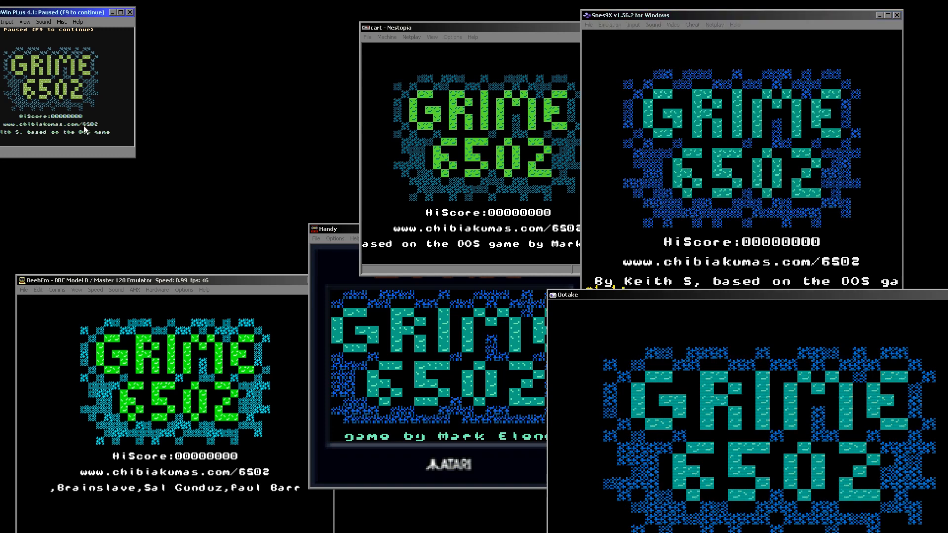
Step: Unpause Atari800Win PLus with F9 so GRIME 6502 plays at full speed
key(f9)
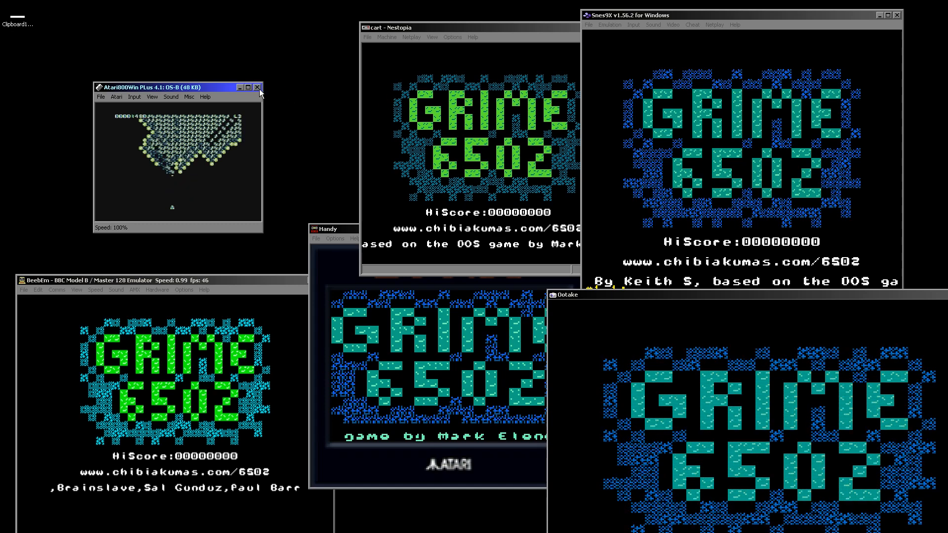
Step: Close Atari800Win PLus and confirm discarding the emulated memory
click(258, 87)
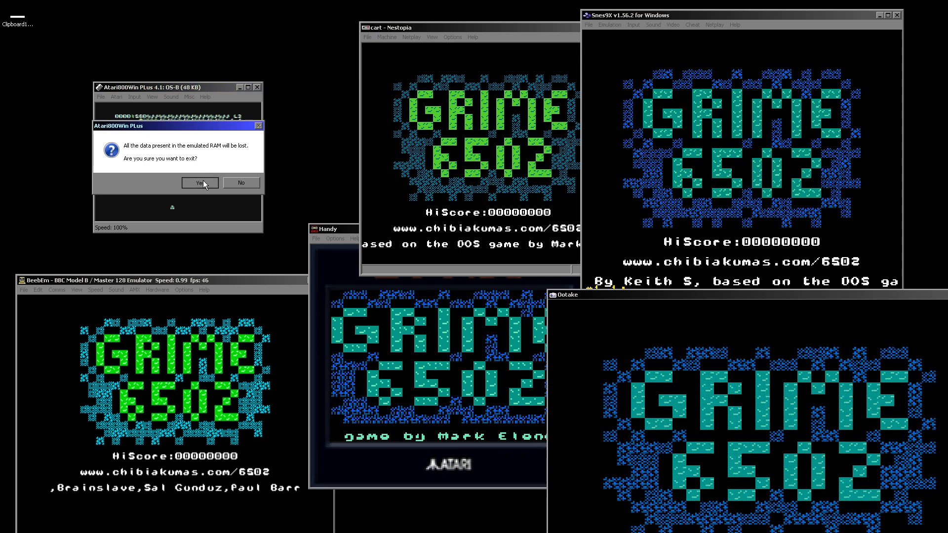
click(200, 182)
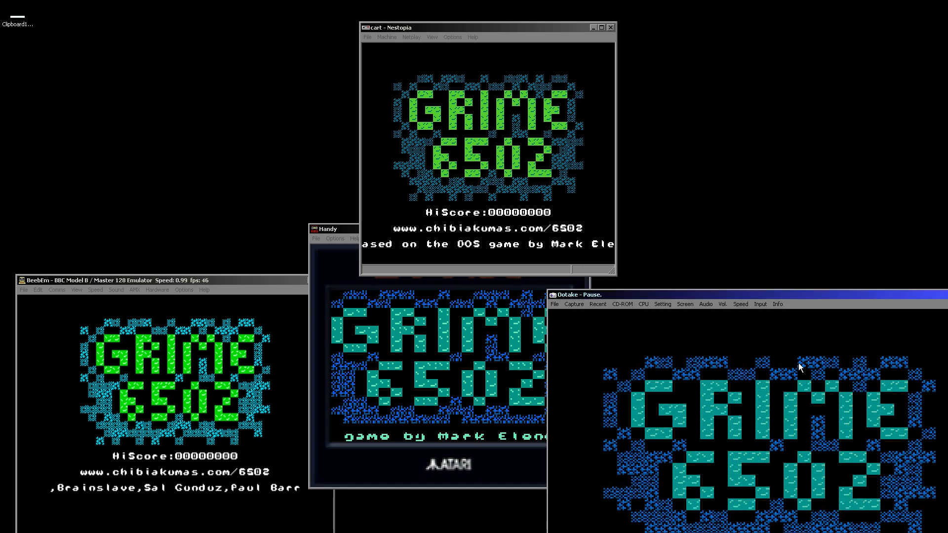
mouse_move(815, 360)
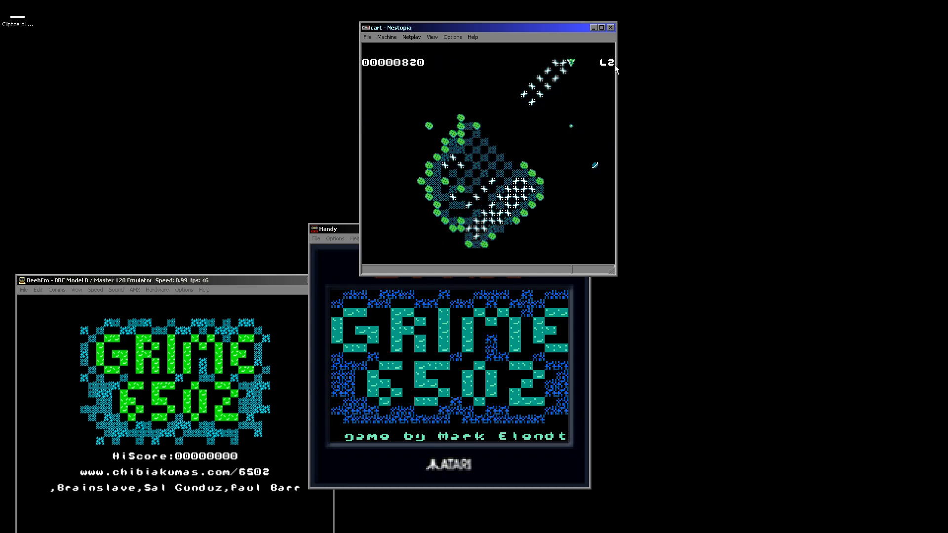
click(610, 27)
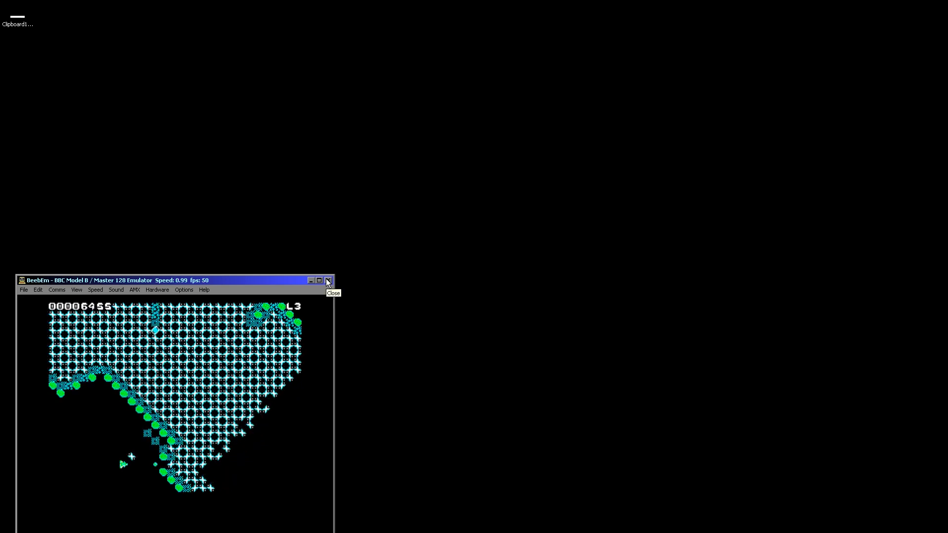
Step: Close the BBC Micro emulator and scroll Grime6502.asm up to the equ variable definitions
click(328, 280)
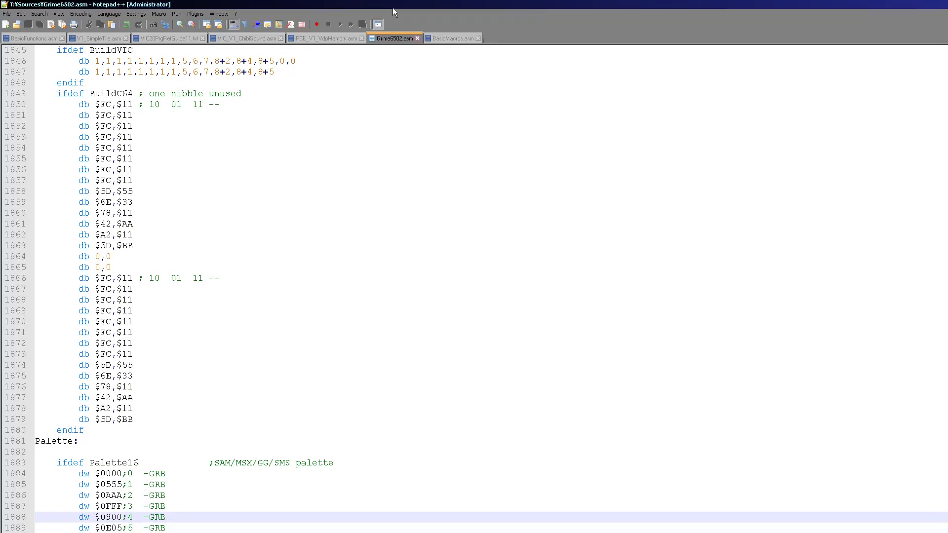
mouse_move(670, 333)
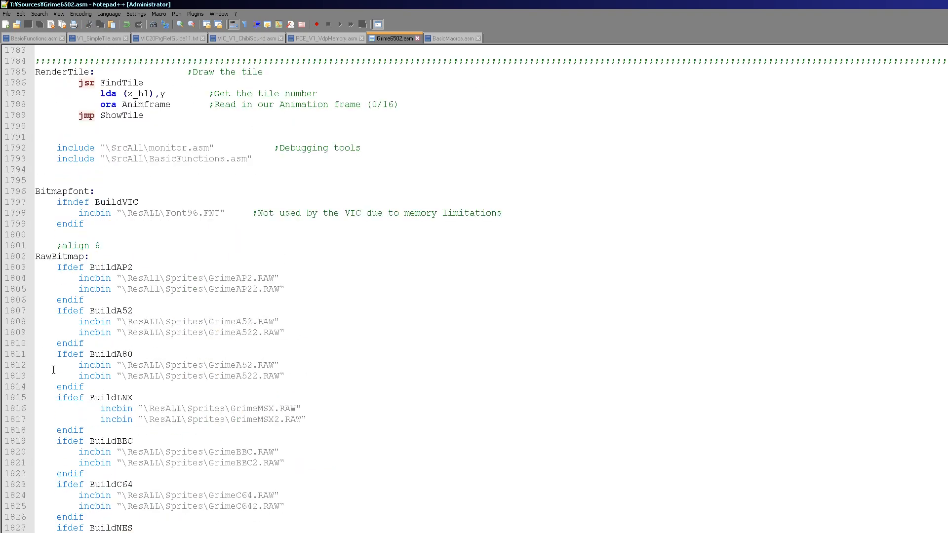
scroll(up, 3)
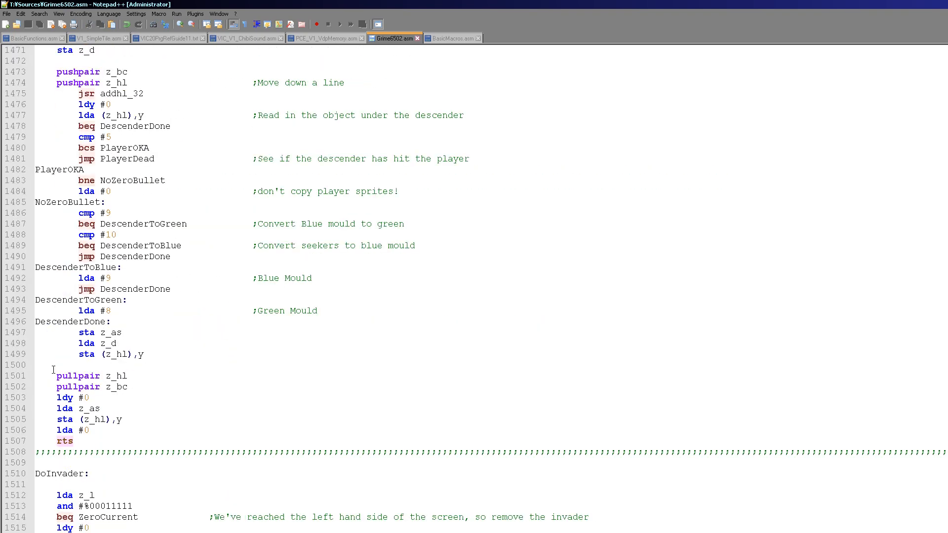
scroll(up, 3)
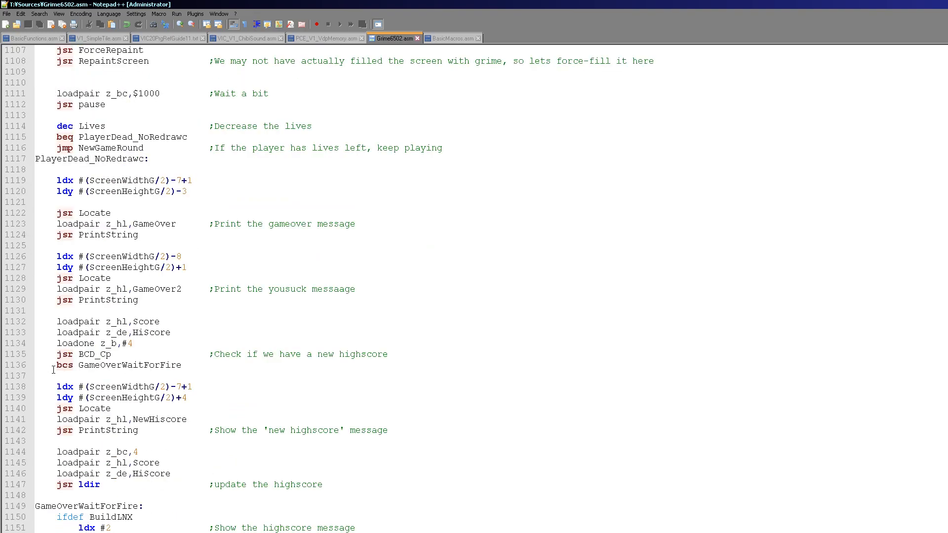
scroll(up, 3)
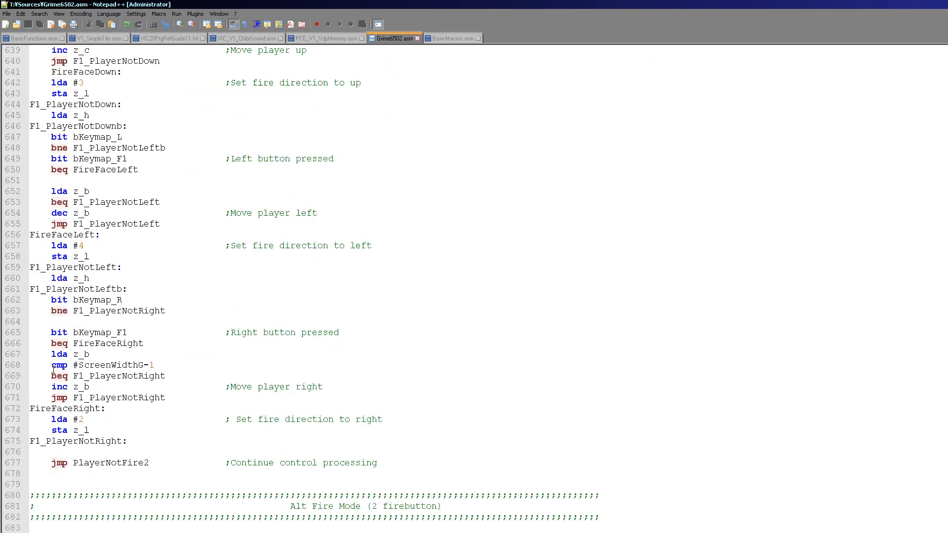
scroll(up, 3)
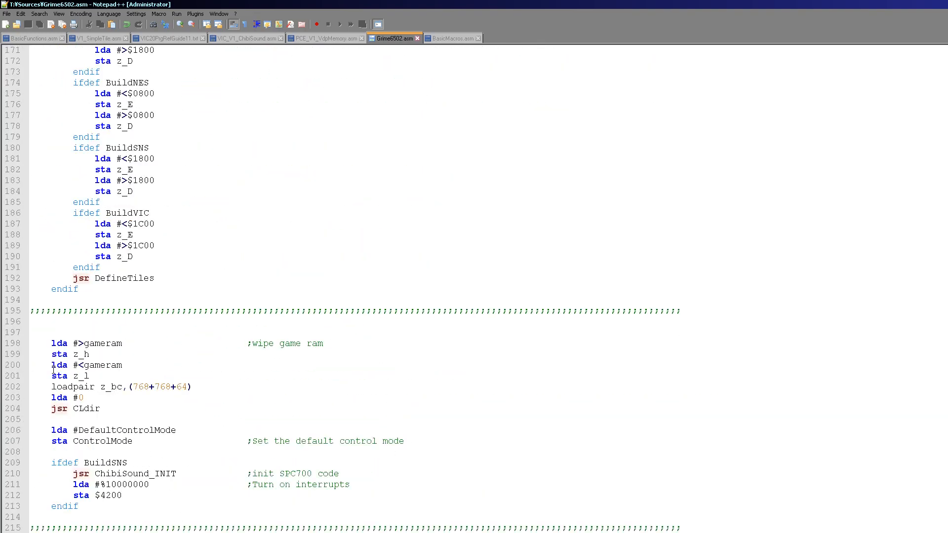
scroll(up, 3)
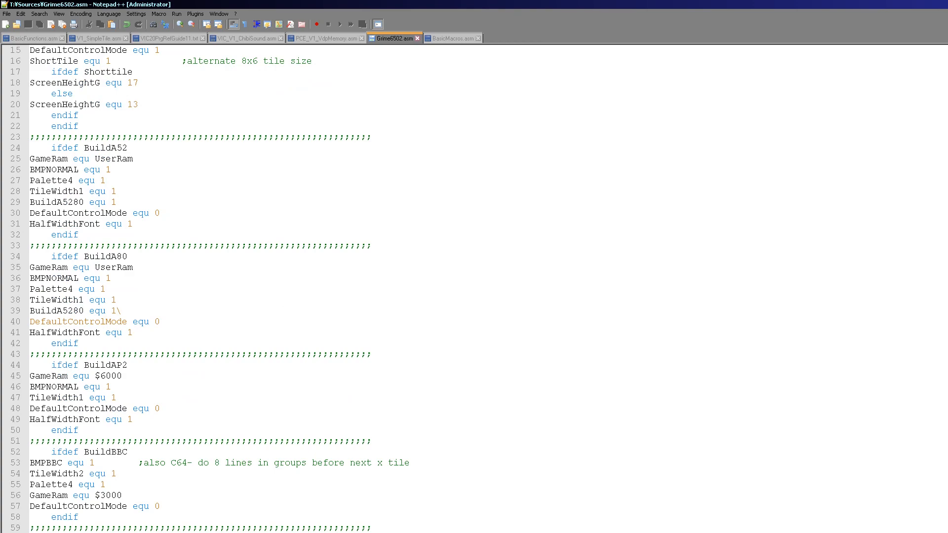
scroll(down, 3)
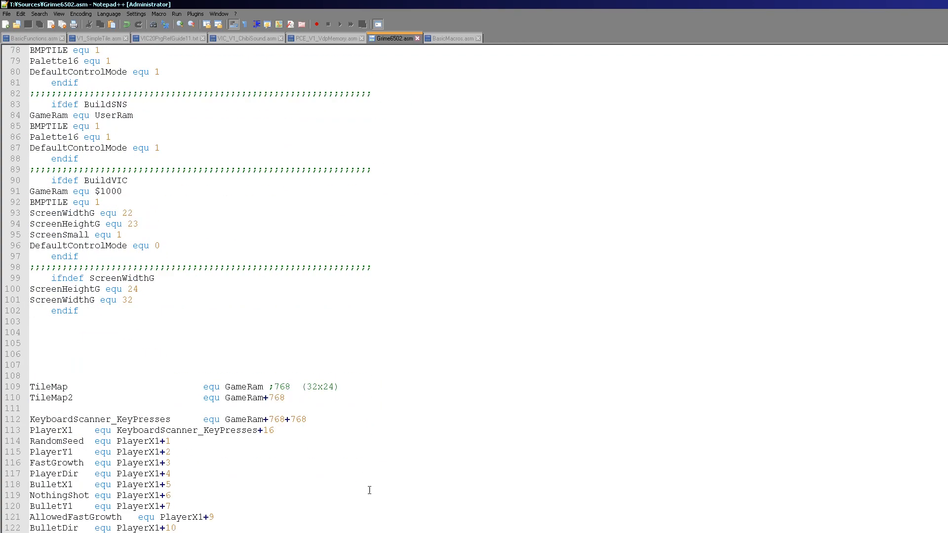
scroll(down, 3)
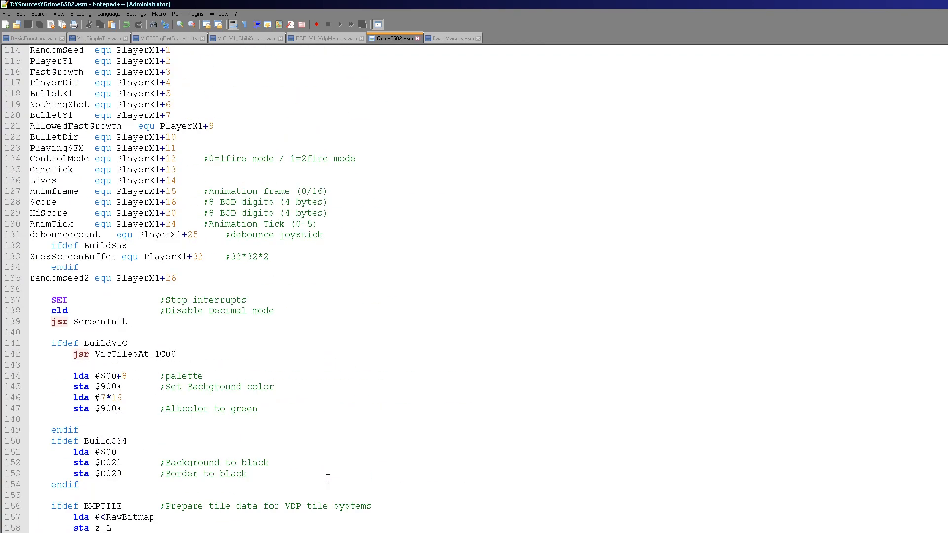
scroll(up, 3)
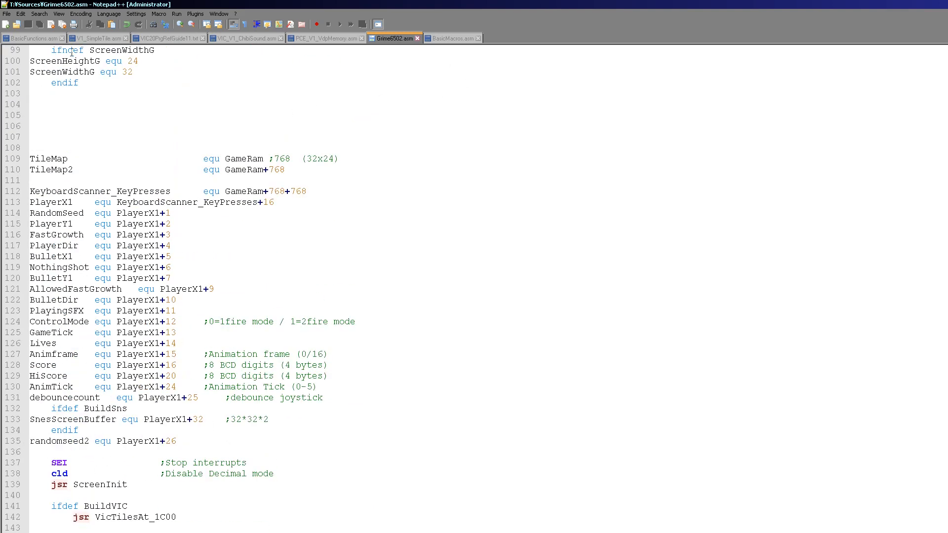
Step: Switch to V1_SimpleTile.asm and review its tile bitmap drawing routine
click(97, 38)
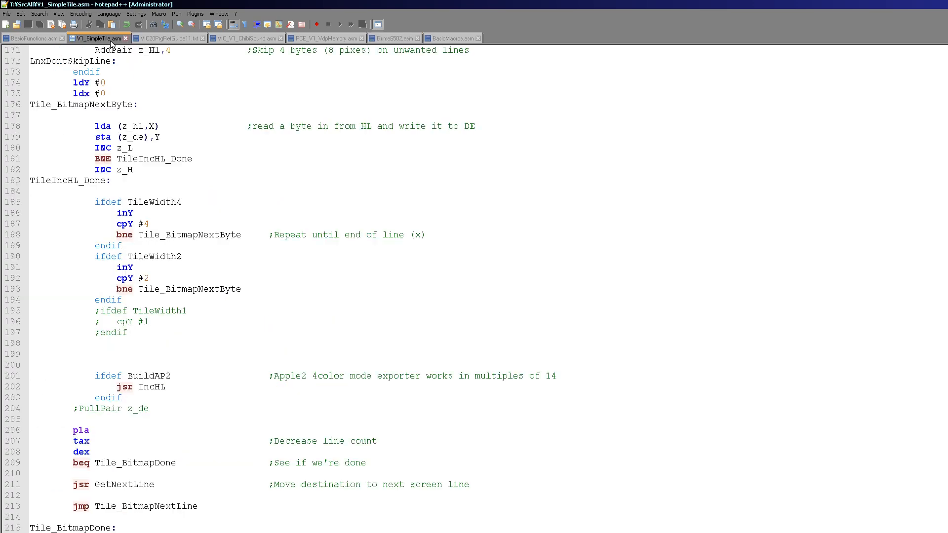
scroll(down, 3)
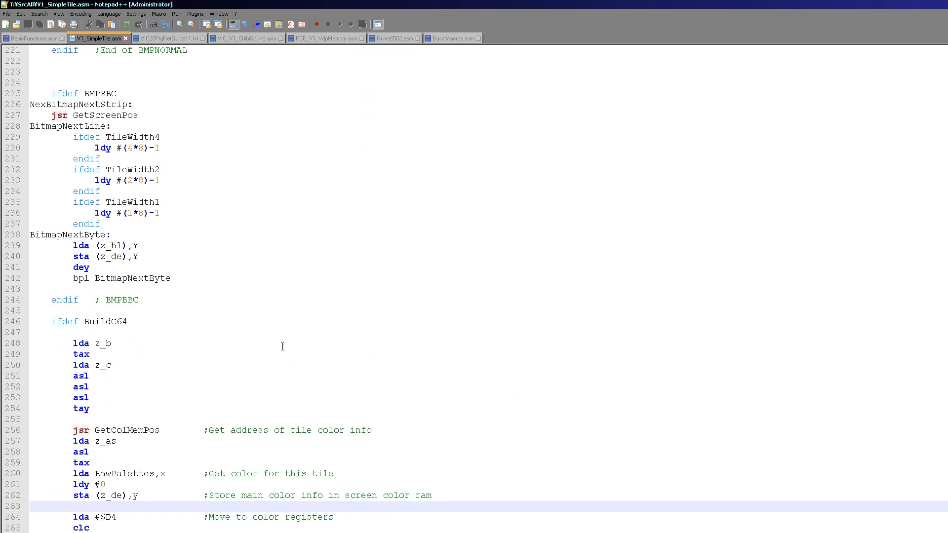
scroll(up, 3)
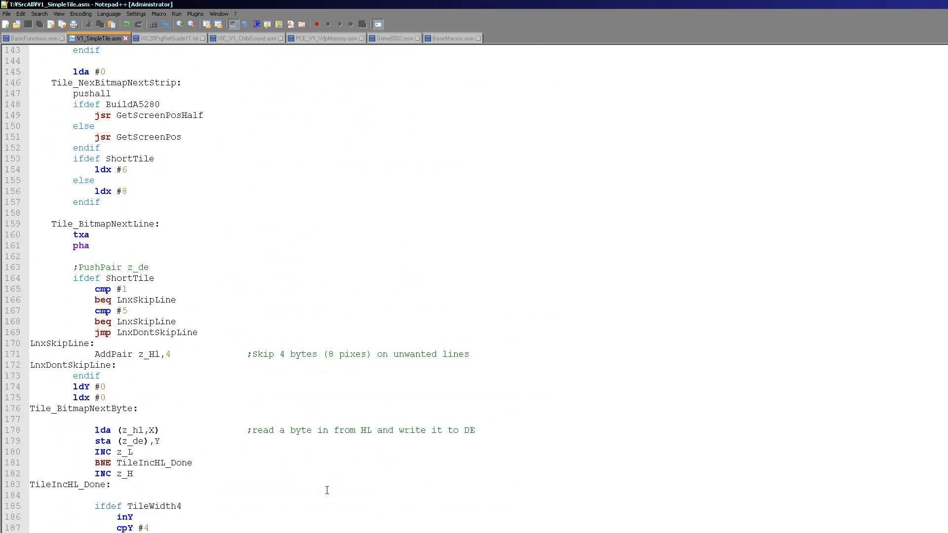
scroll(up, 3)
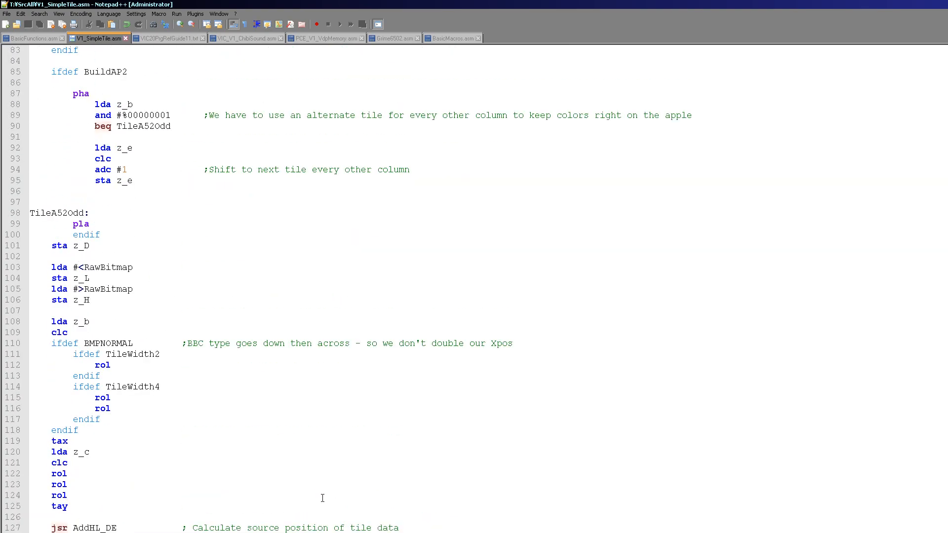